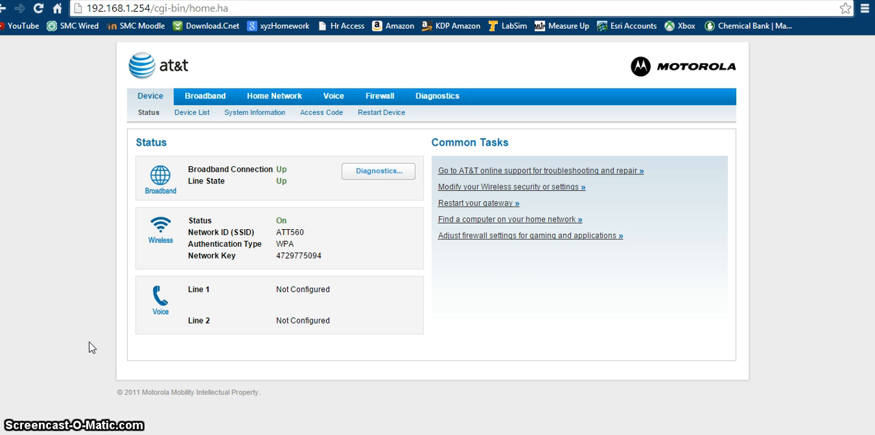
pyautogui.moveTo(126, 35)
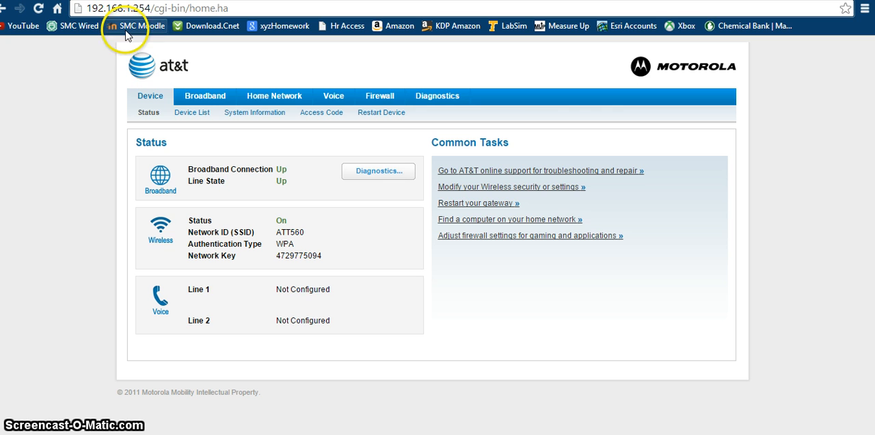
pyautogui.moveTo(99, 139)
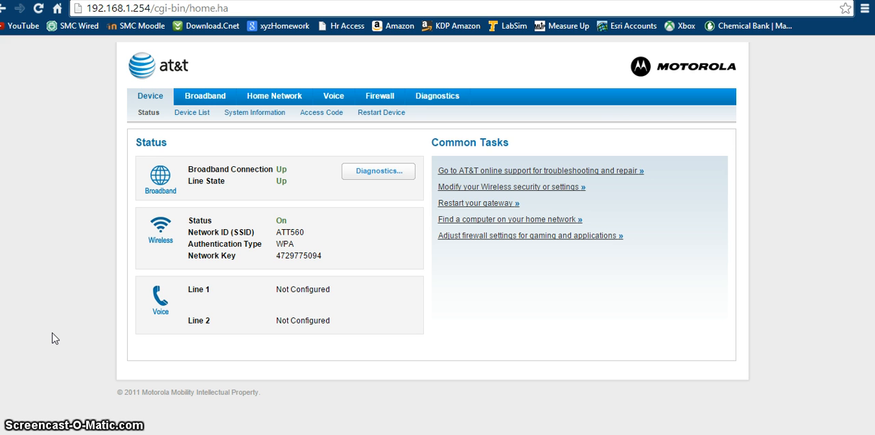
pyautogui.moveTo(301, 134)
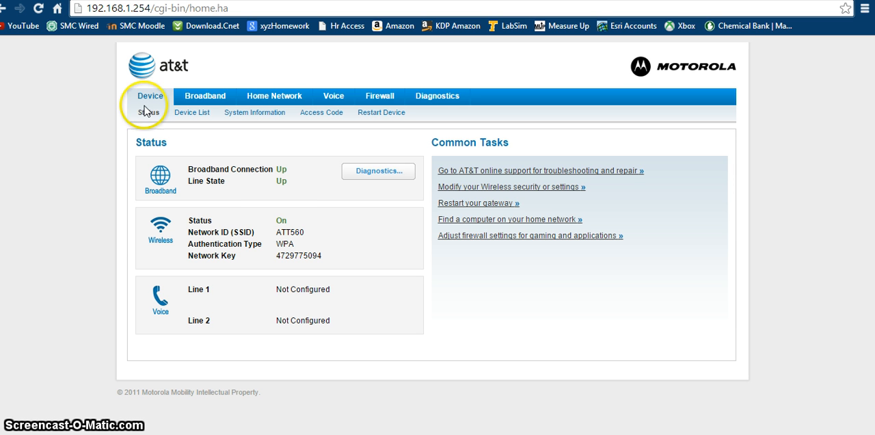
pyautogui.moveTo(279, 90)
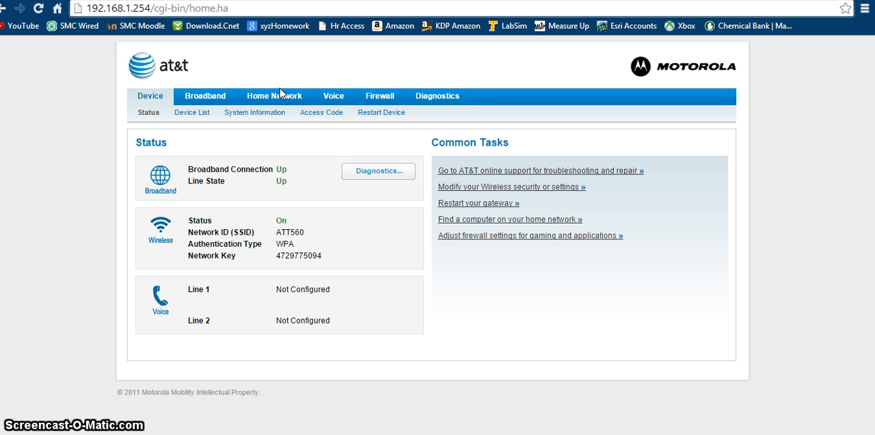
pyautogui.moveTo(275, 96)
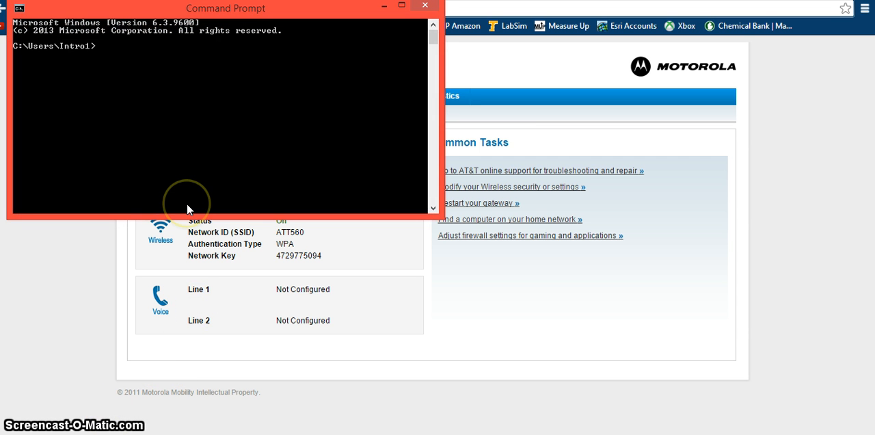
# - Run ipconfig to read default gateway 192.168.1.254, then return to the gateway's Status page
pyautogui.write('ipconfig')
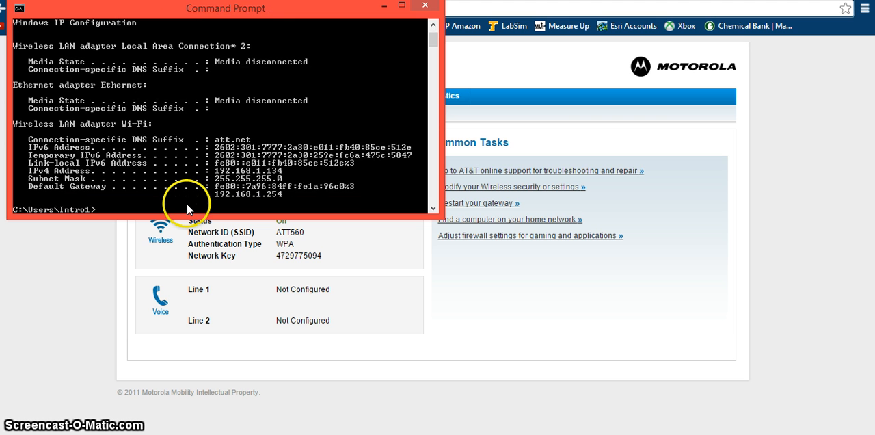
pyautogui.moveTo(454, 335)
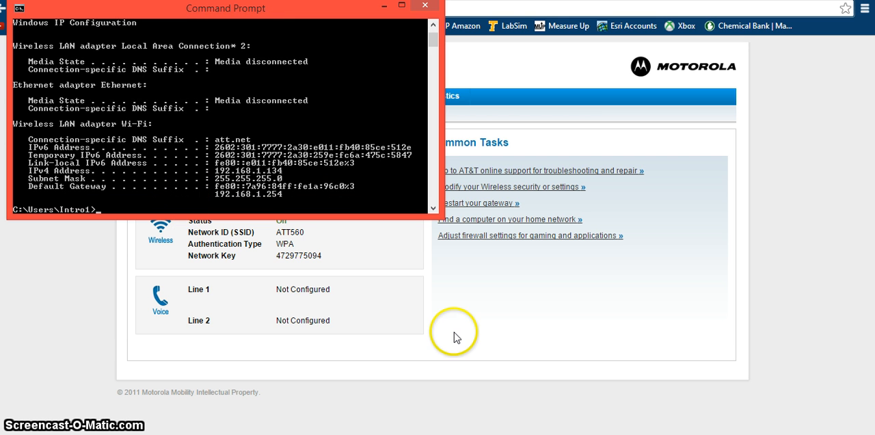
pyautogui.moveTo(257, 180)
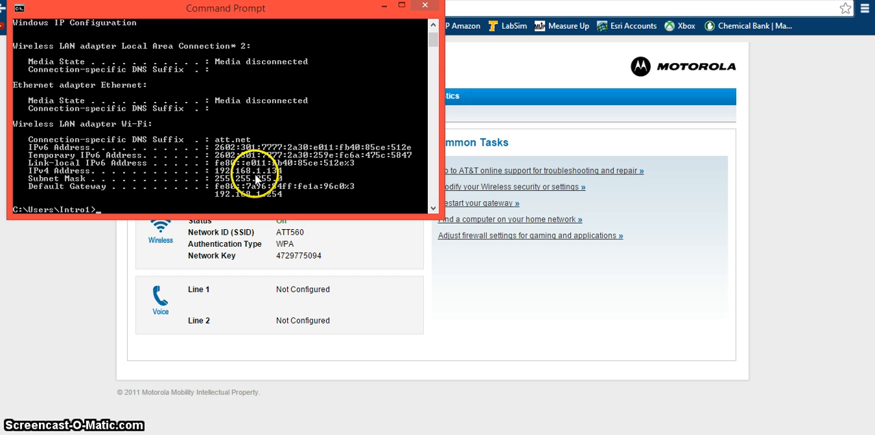
pyautogui.moveTo(284, 206)
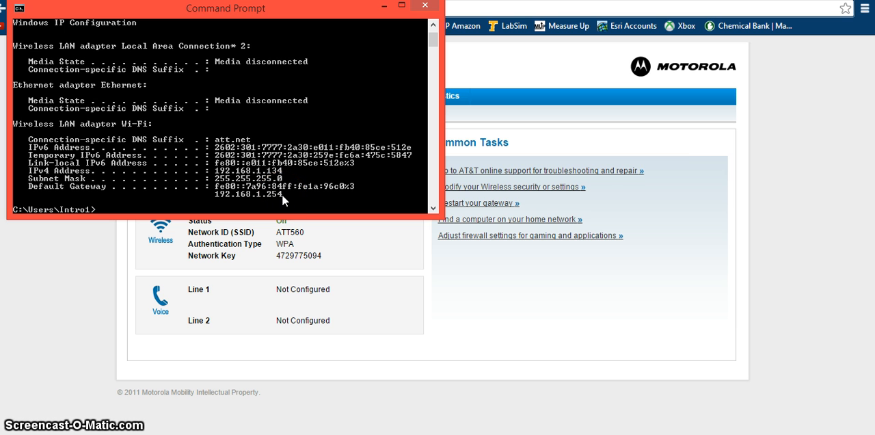
pyautogui.moveTo(210, 218)
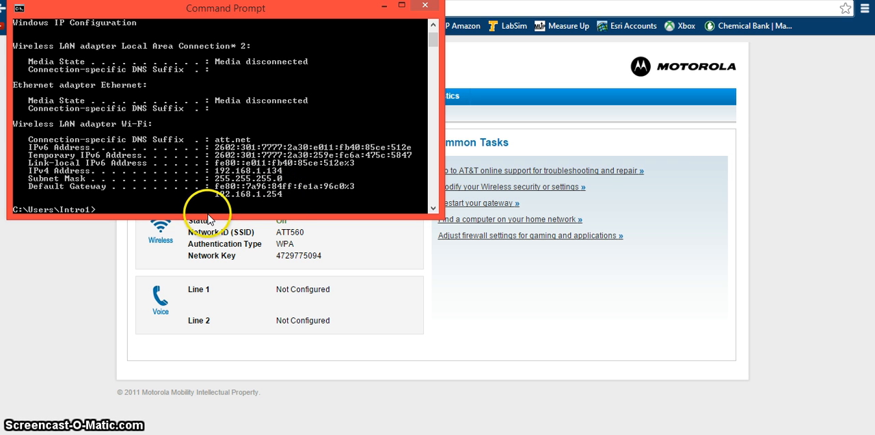
pyautogui.moveTo(216, 194)
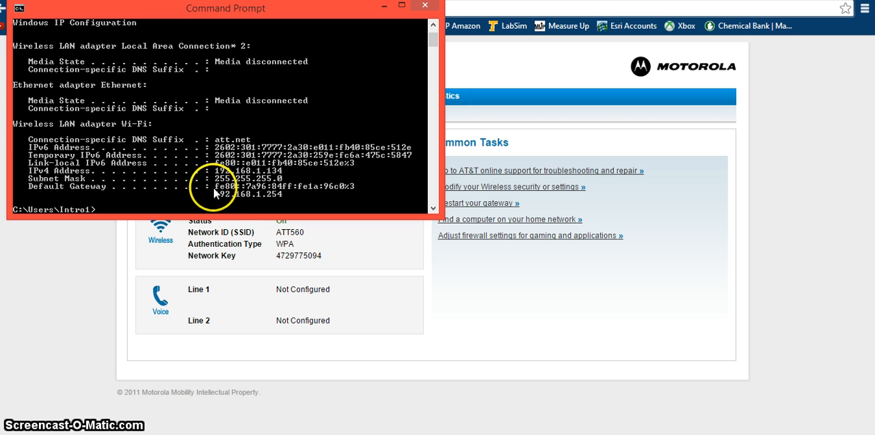
pyautogui.click(424, 6)
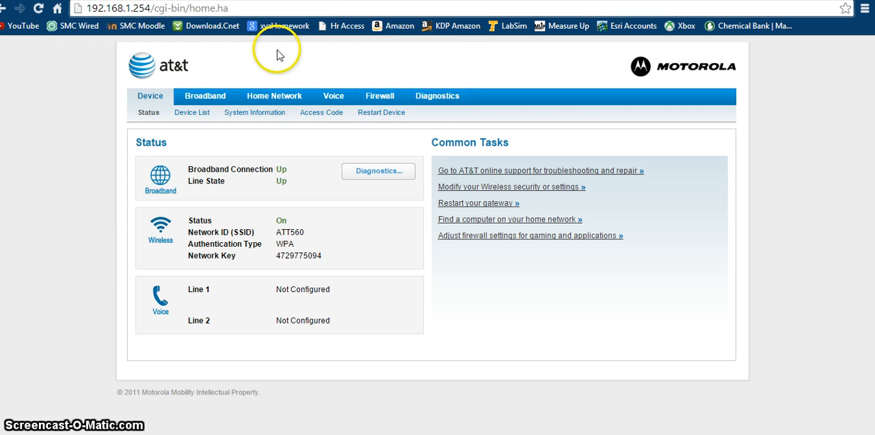
pyautogui.moveTo(145, 223)
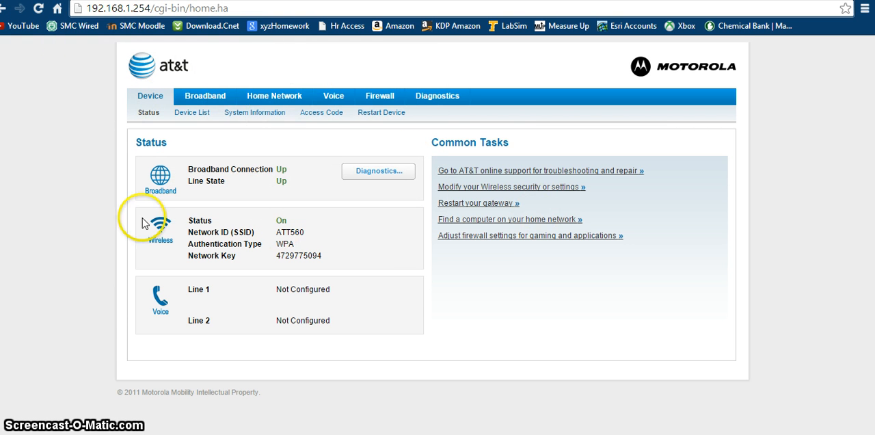
pyautogui.moveTo(88, 400)
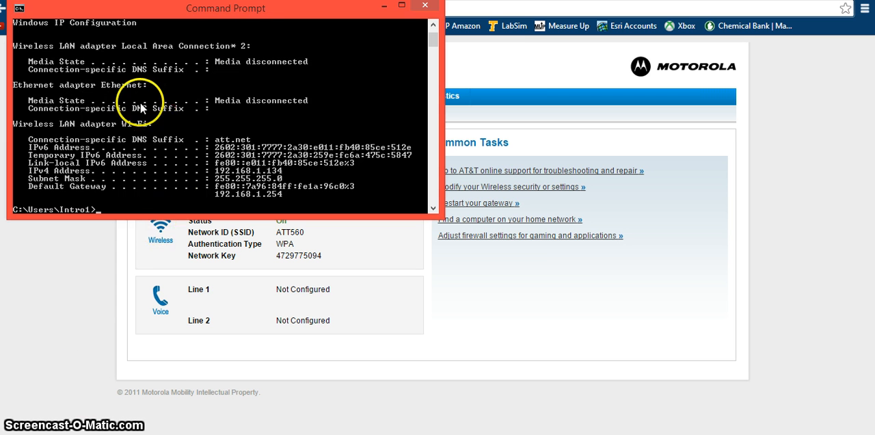
pyautogui.moveTo(225, 17)
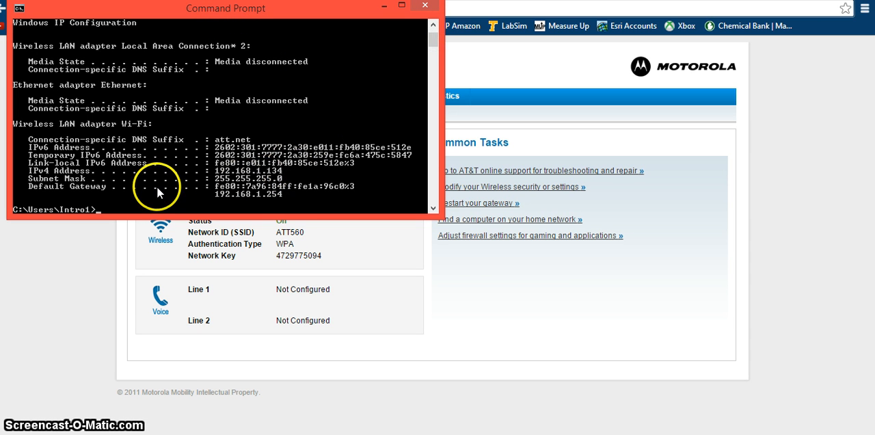
pyautogui.moveTo(30, 194)
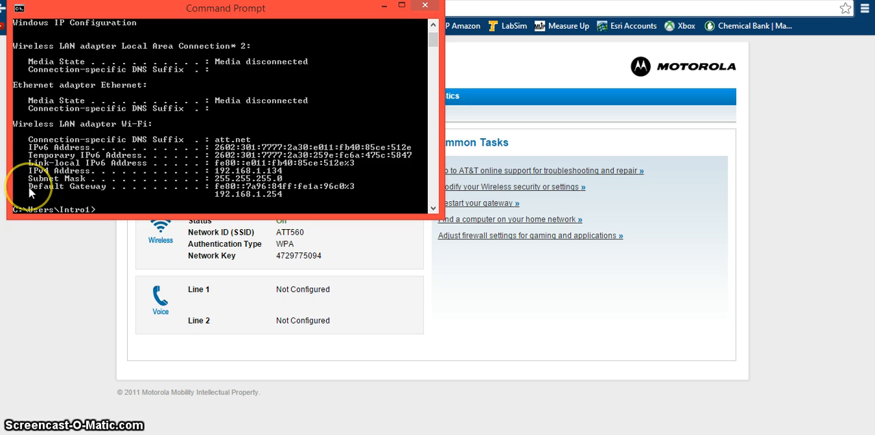
pyautogui.moveTo(185, 180)
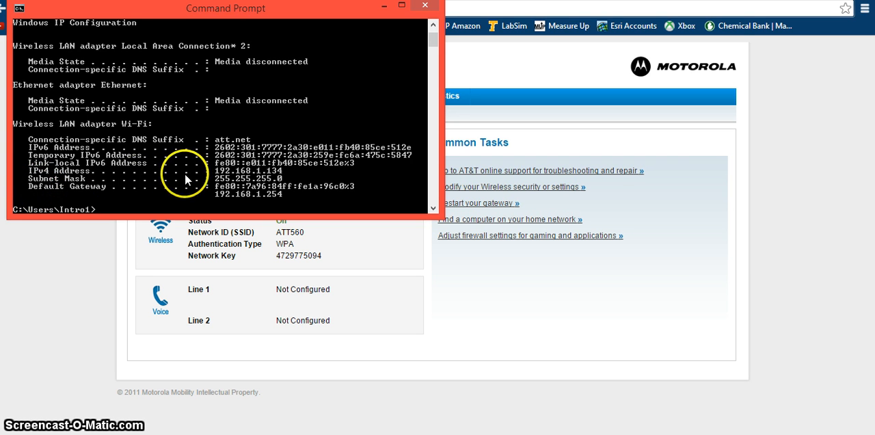
pyautogui.moveTo(238, 198)
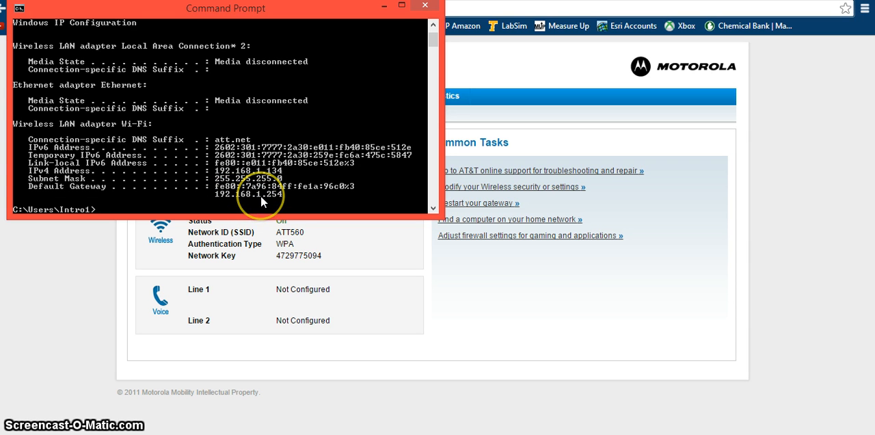
pyautogui.moveTo(261, 201)
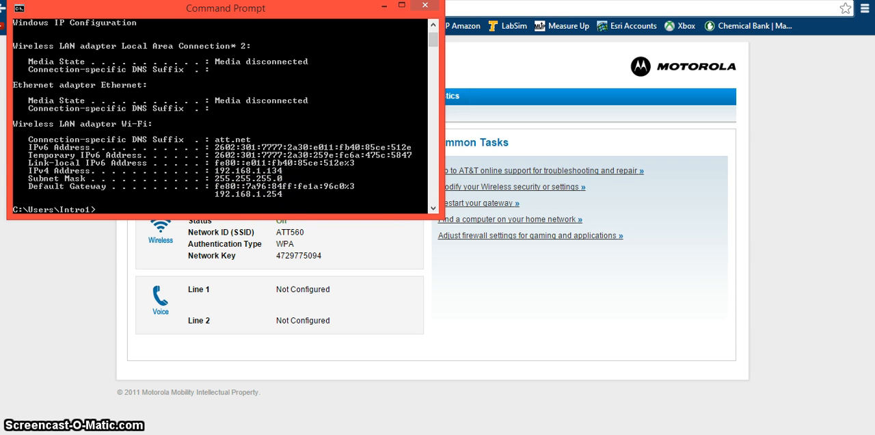
pyautogui.click(424, 6)
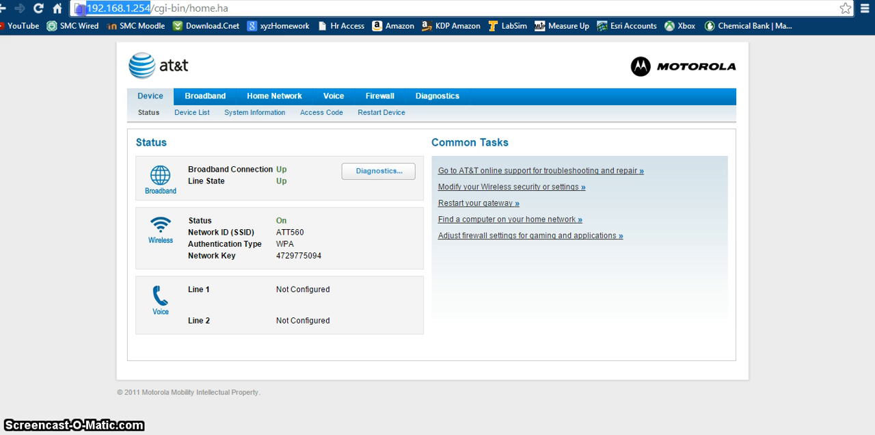
pyautogui.moveTo(275, 65)
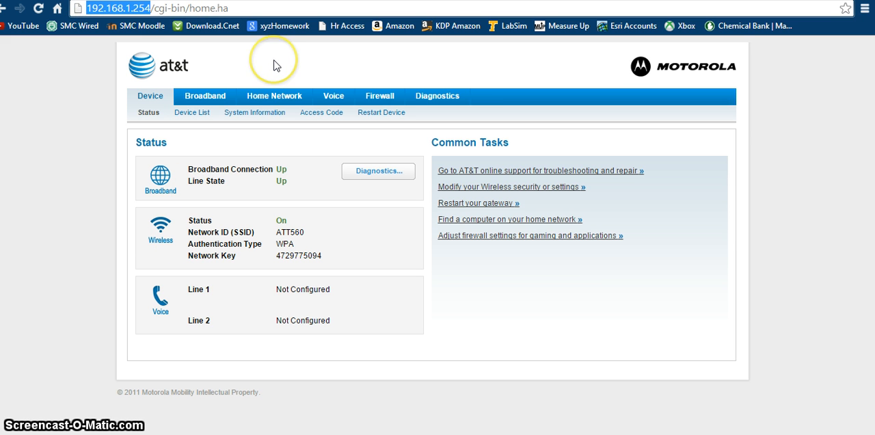
pyautogui.moveTo(274, 65)
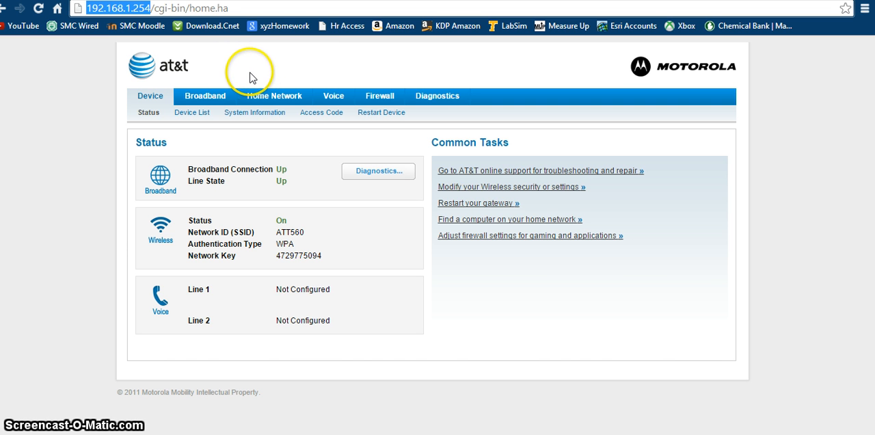
pyautogui.moveTo(500, 102)
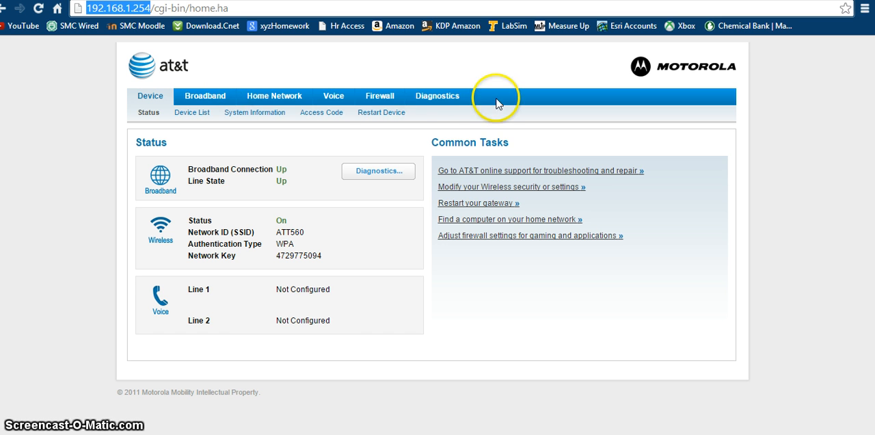
pyautogui.moveTo(320, 112)
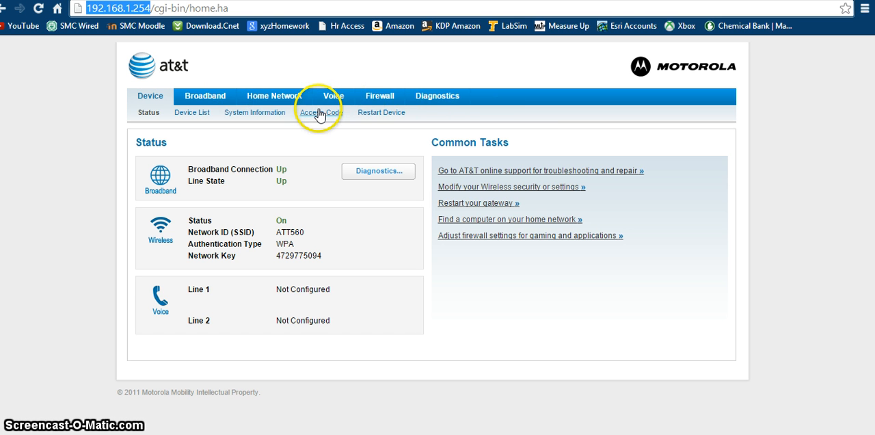
pyautogui.moveTo(275, 96)
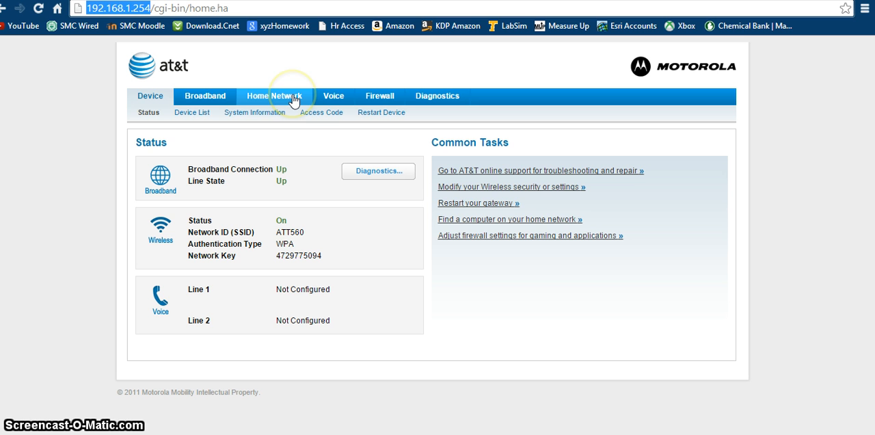
pyautogui.moveTo(232, 95)
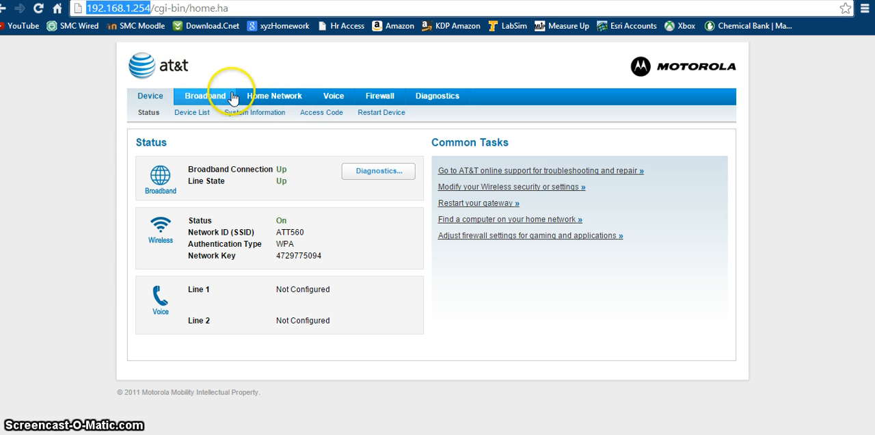
# - On Home Network > MAC Filtering, set MAC Filtering Type to Blacklist
pyautogui.click(268, 95)
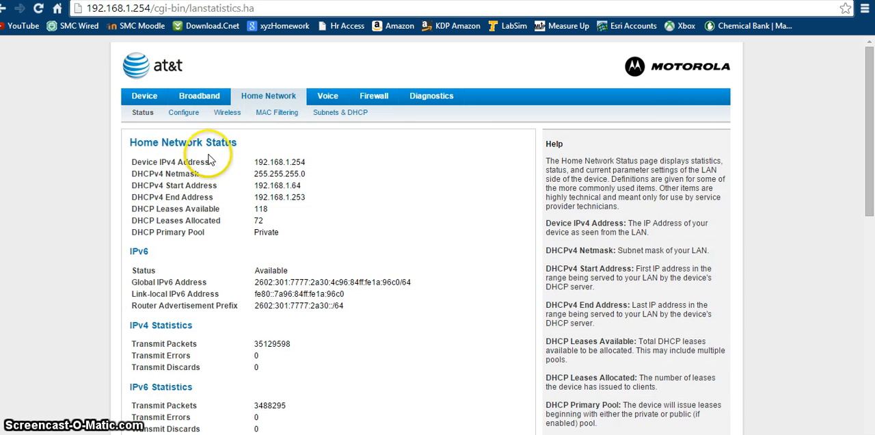
pyautogui.click(276, 112)
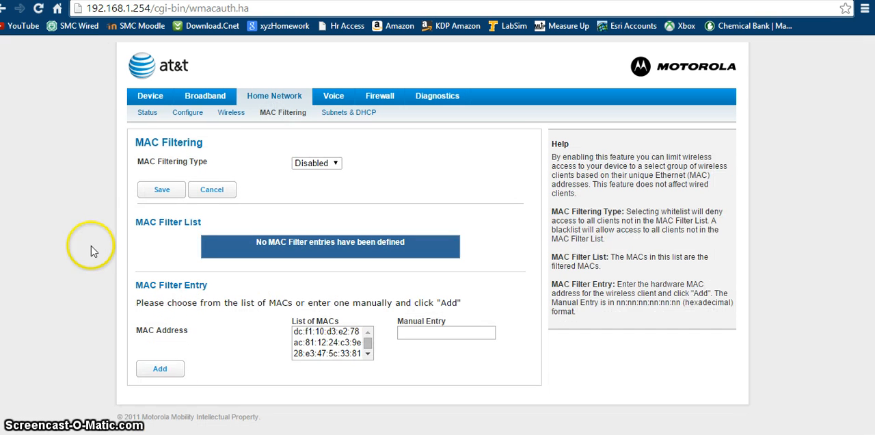
pyautogui.click(316, 162)
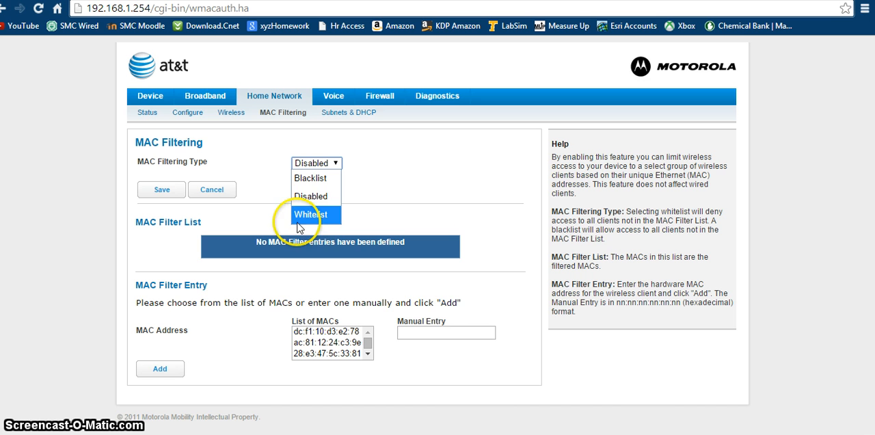
pyautogui.moveTo(322, 214)
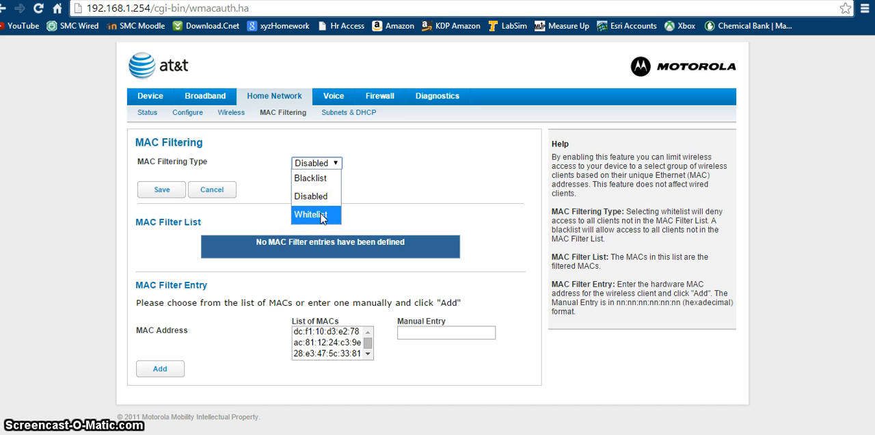
pyautogui.moveTo(311, 177)
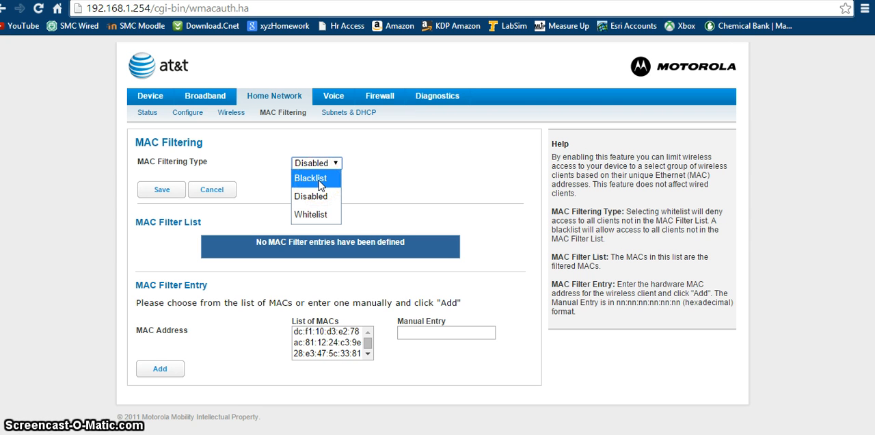
pyautogui.moveTo(363, 171)
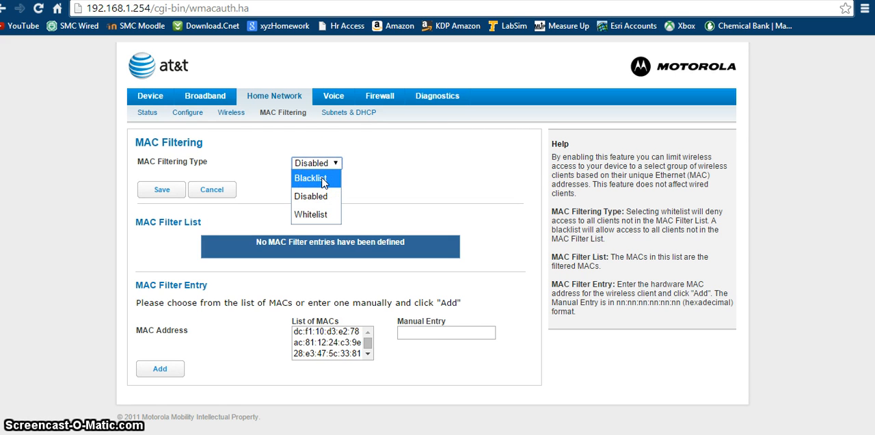
pyautogui.moveTo(316, 197)
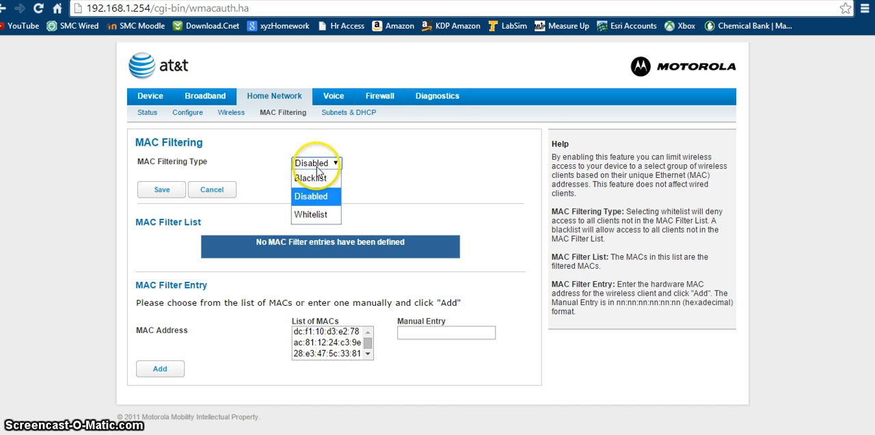
pyautogui.click(311, 178)
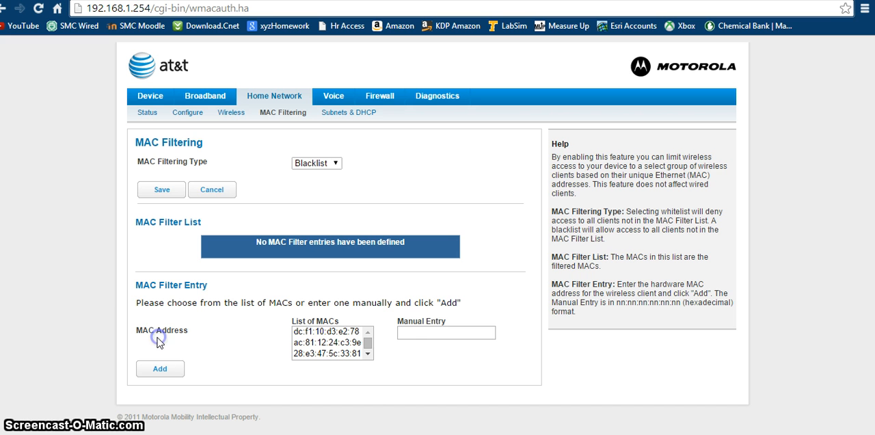
pyautogui.moveTo(205, 95)
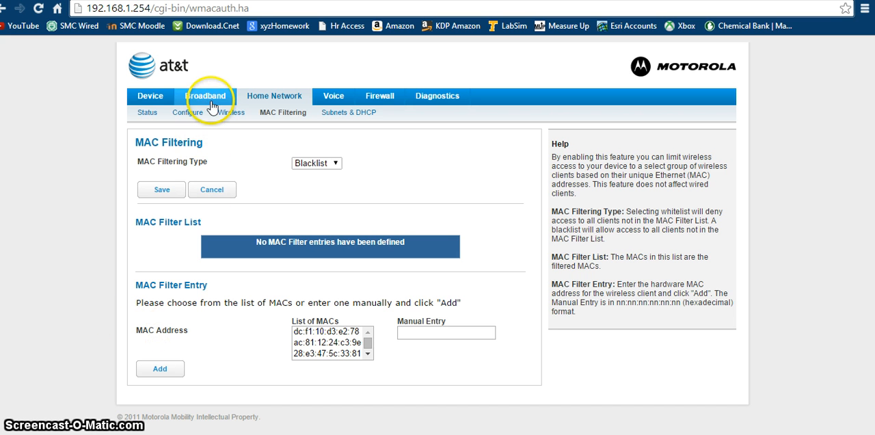
pyautogui.moveTo(150, 95)
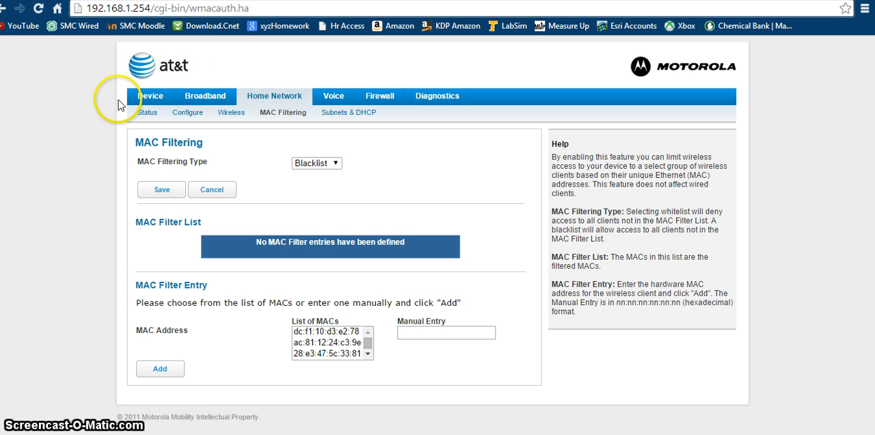
pyautogui.moveTo(162, 108)
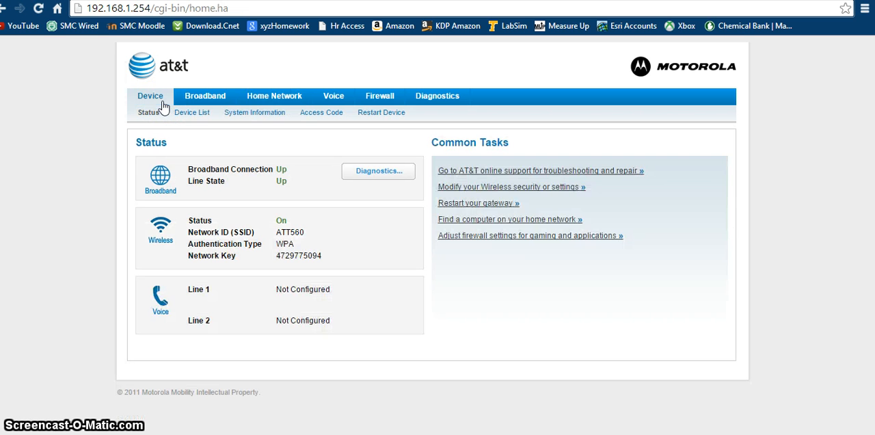
pyautogui.moveTo(157, 110)
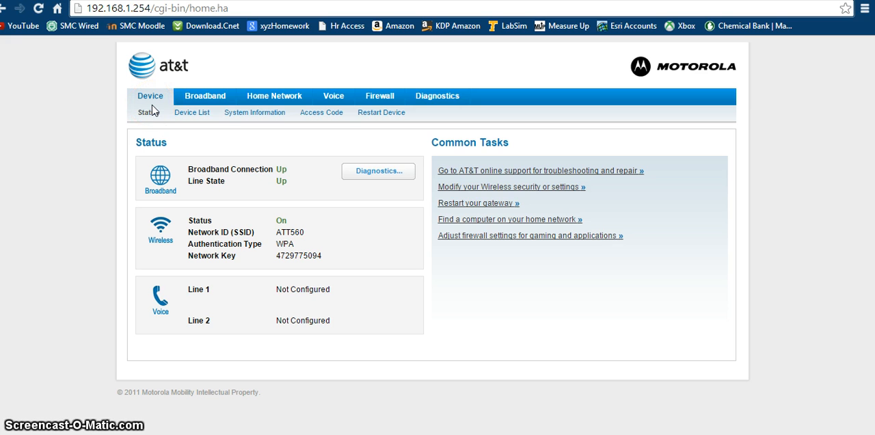
# - Show the Device List and select the device rows with their IP and MAC addresses
pyautogui.click(191, 113)
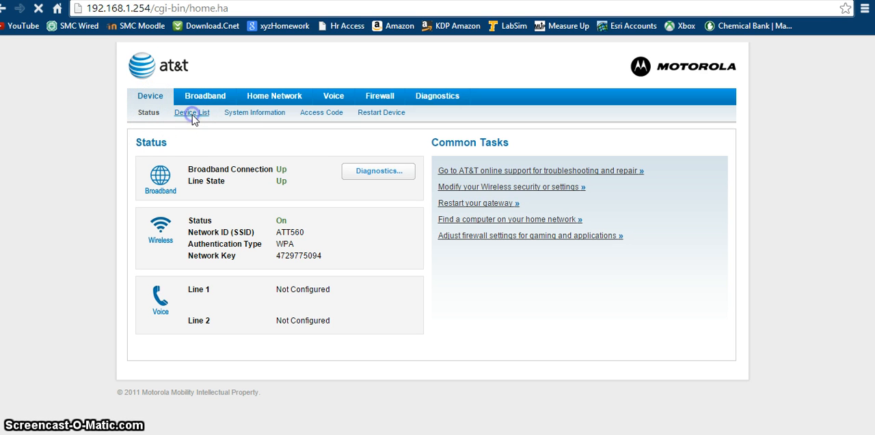
pyautogui.click(193, 112)
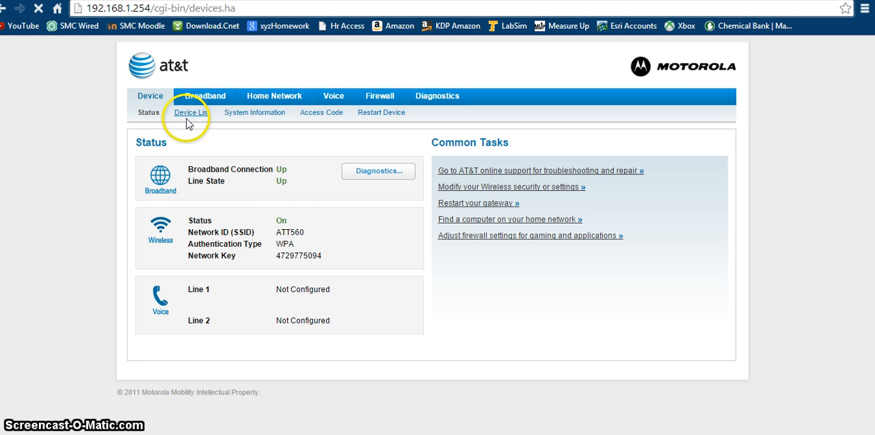
pyautogui.click(191, 112)
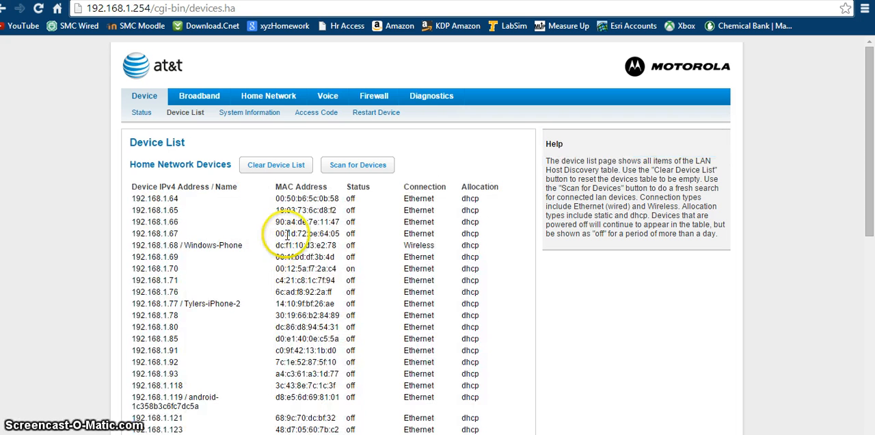
pyautogui.moveTo(131, 193)
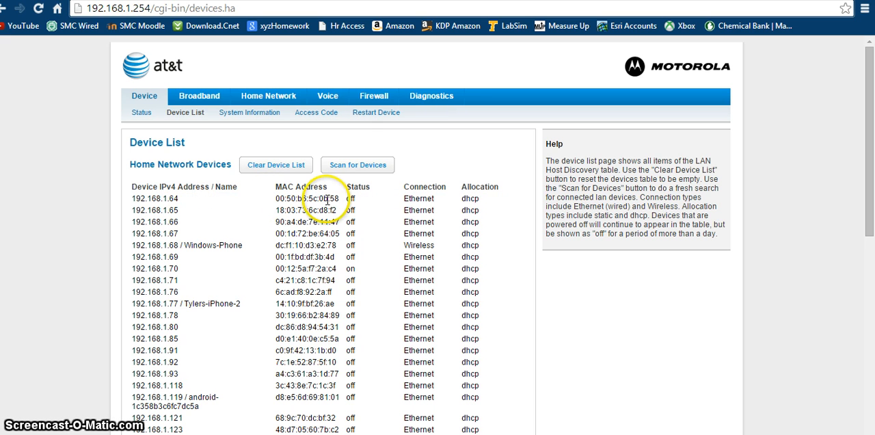
pyautogui.moveTo(198, 313)
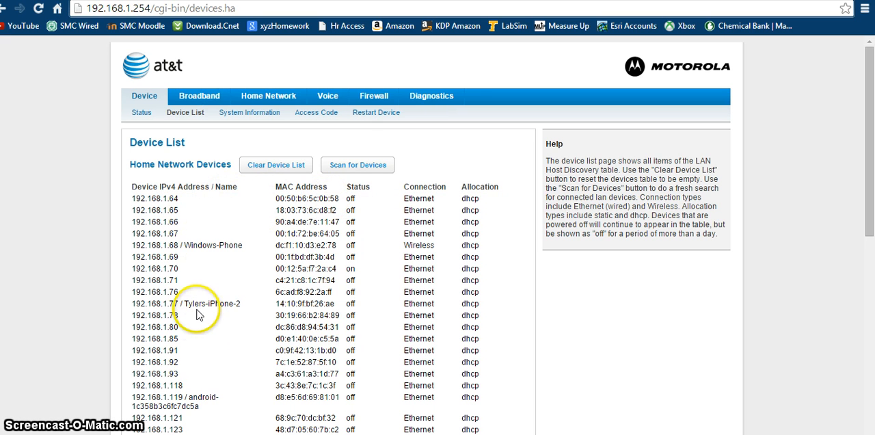
pyautogui.moveTo(198, 394)
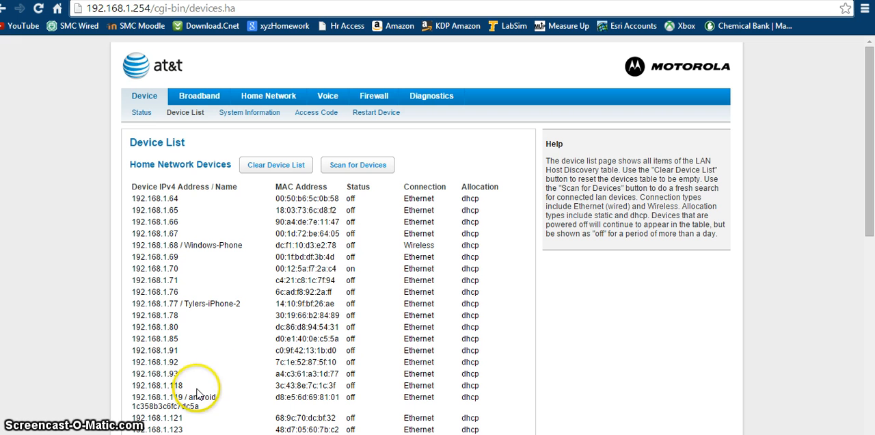
pyautogui.moveTo(156, 304); pyautogui.dragTo(181, 386)
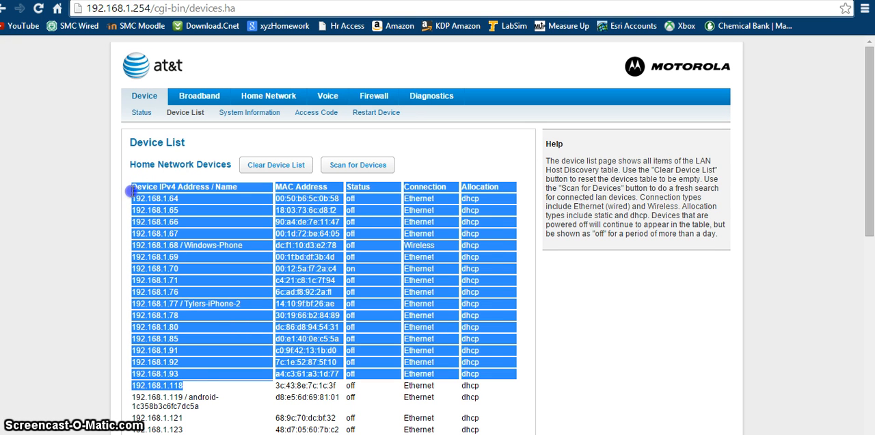
pyautogui.click(116, 202)
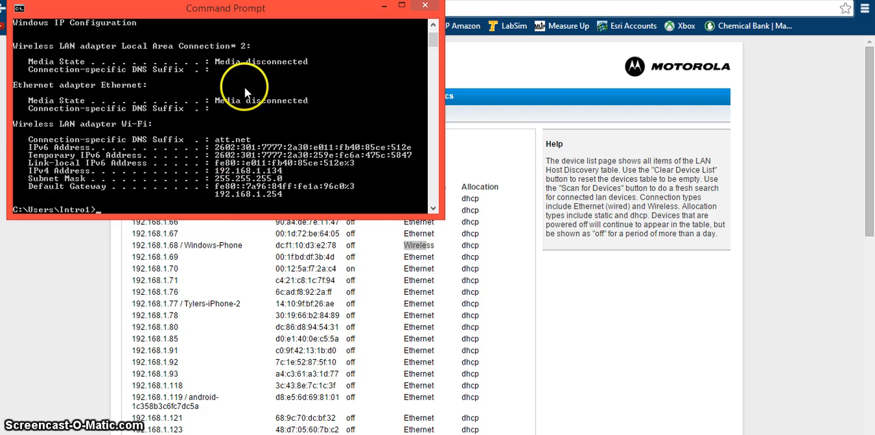
pyautogui.moveTo(148, 153)
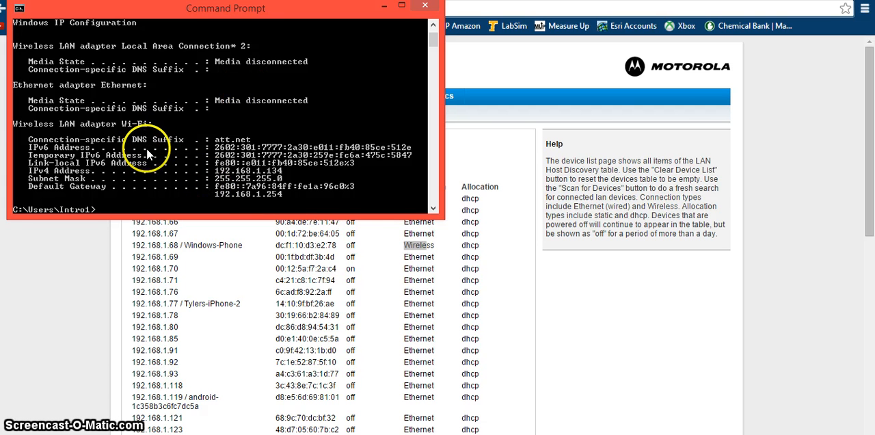
pyautogui.moveTo(144, 164)
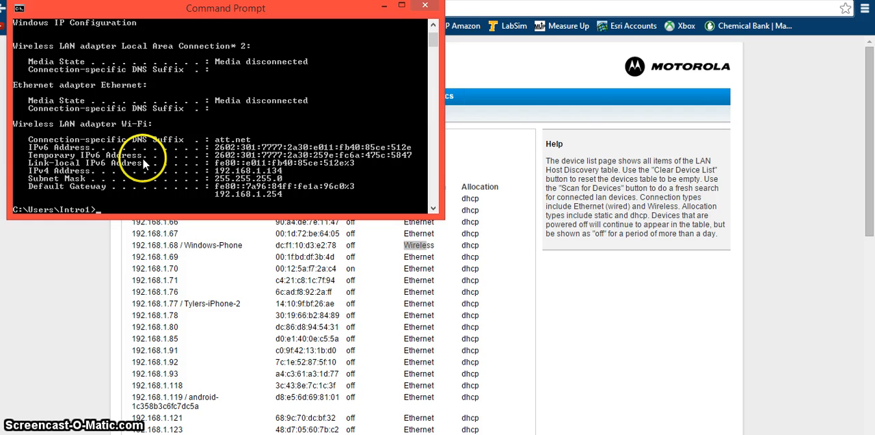
pyautogui.moveTo(55, 177)
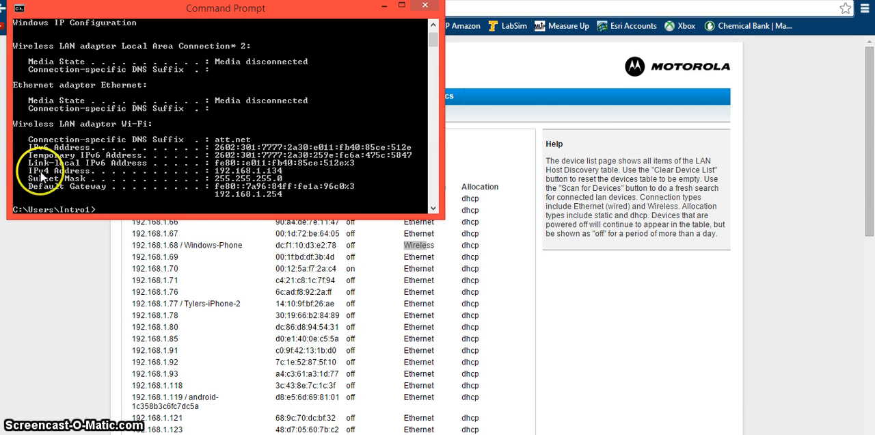
pyautogui.moveTo(171, 178)
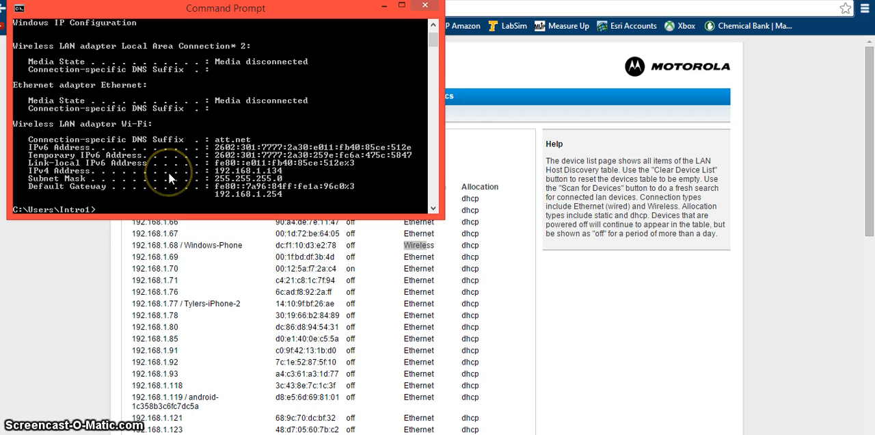
pyautogui.moveTo(296, 180)
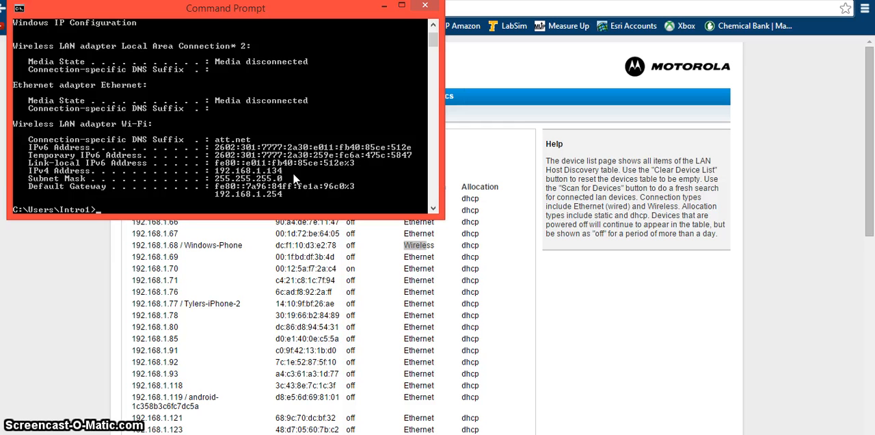
pyautogui.moveTo(367, 85)
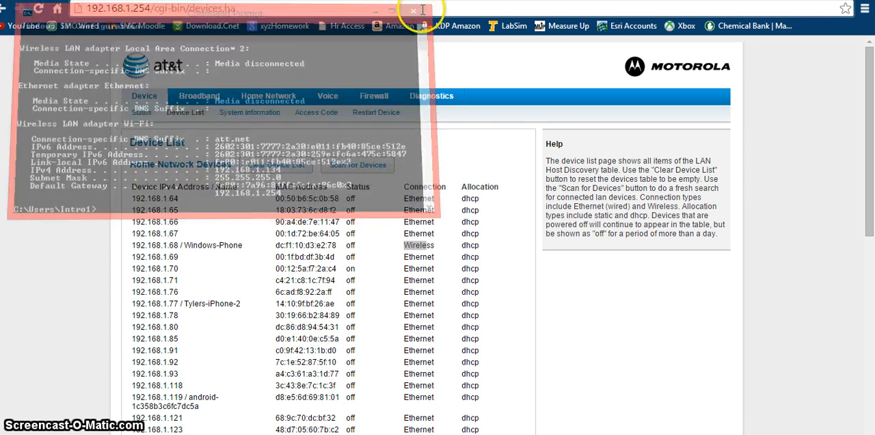
# - Pick a device address from the list, then return to the Home Network Status page
pyautogui.click(413, 11)
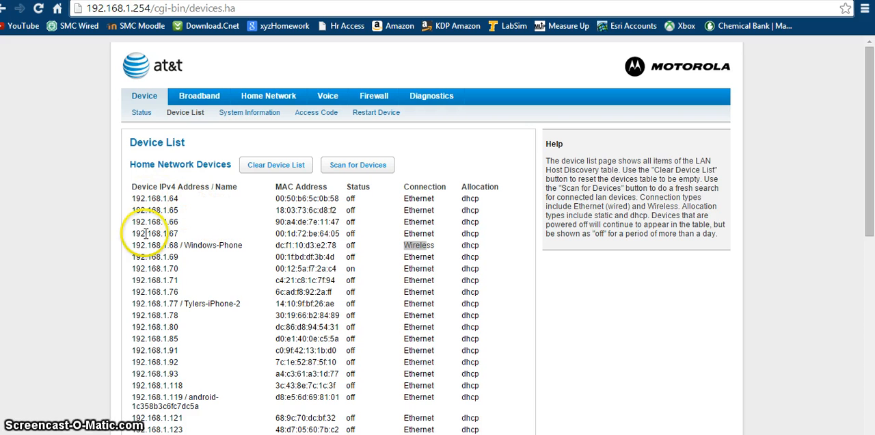
pyautogui.doubleClick(286, 293)
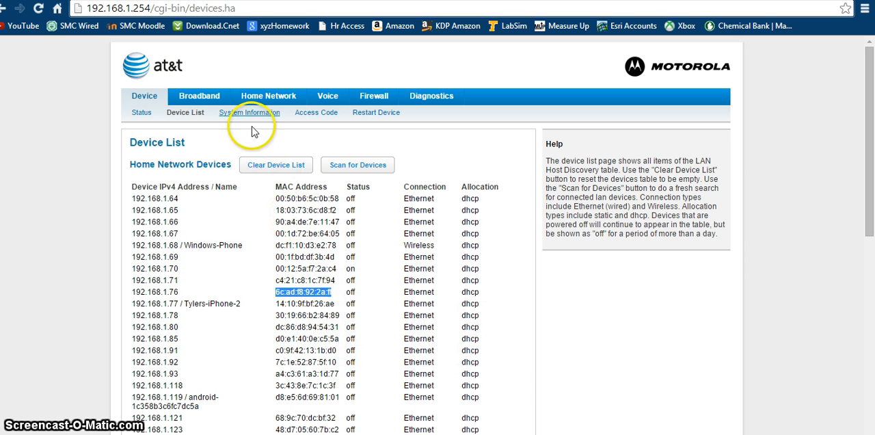
pyautogui.click(268, 96)
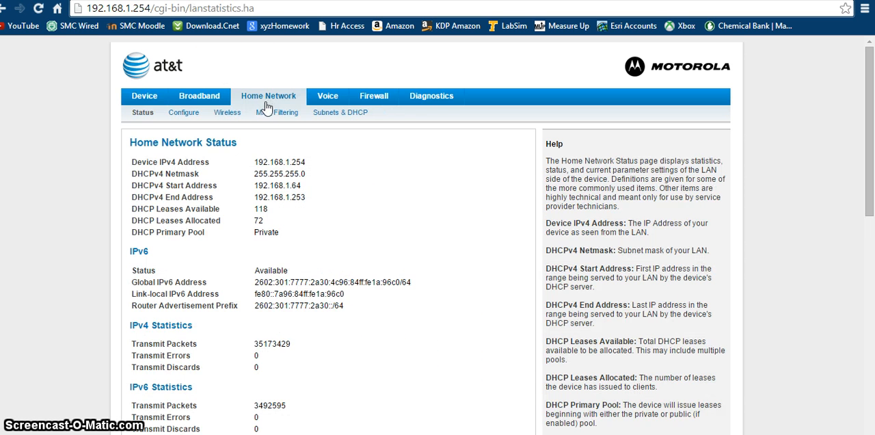
# - Under Blacklist filtering, enter 6c:ad:f8:92:2a:ff as a manual MAC entry and add it
pyautogui.click(282, 112)
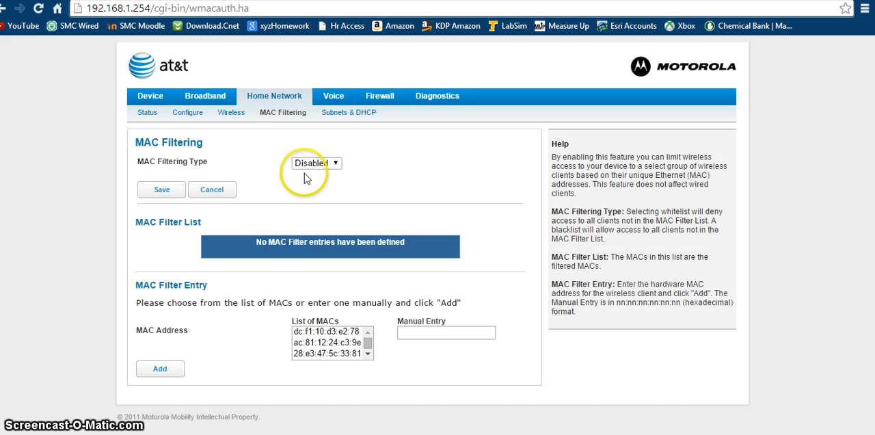
pyautogui.click(316, 163)
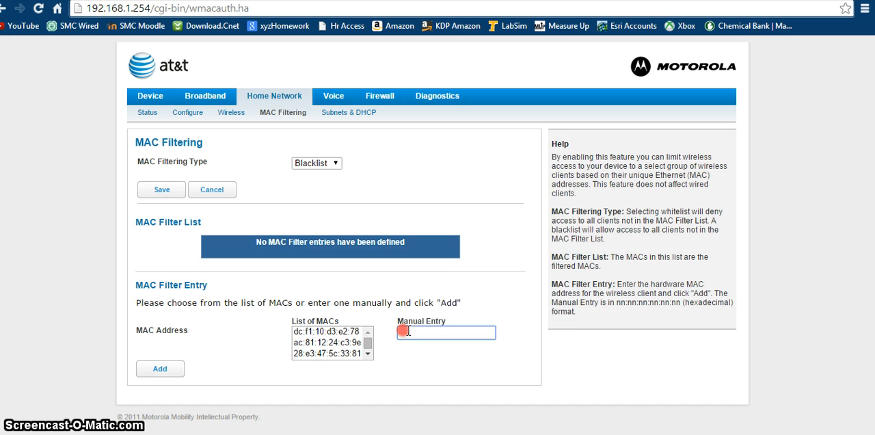
pyautogui.write('0c:ad:f8:92:2a:ff')
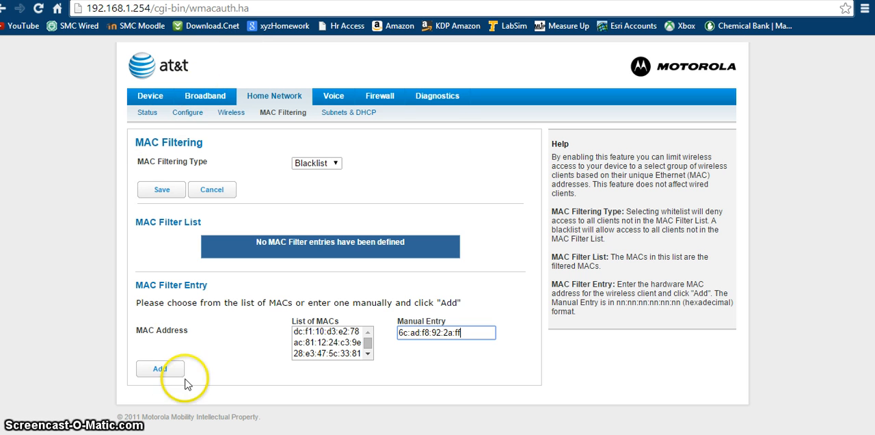
pyautogui.click(160, 370)
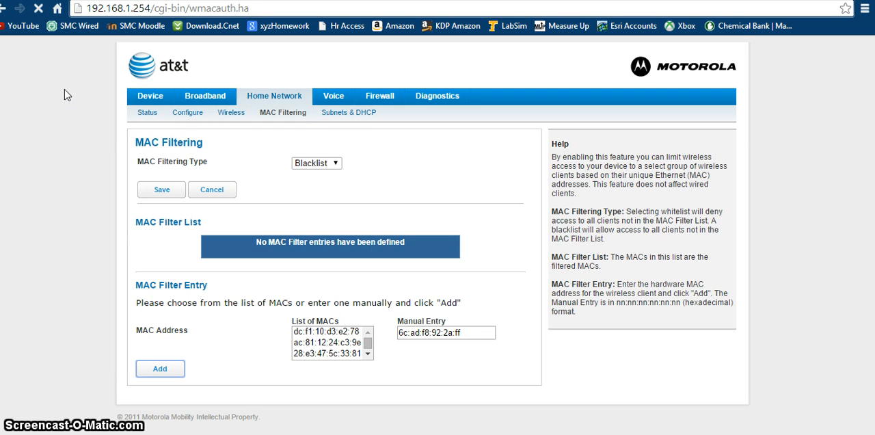
pyautogui.moveTo(96, 120)
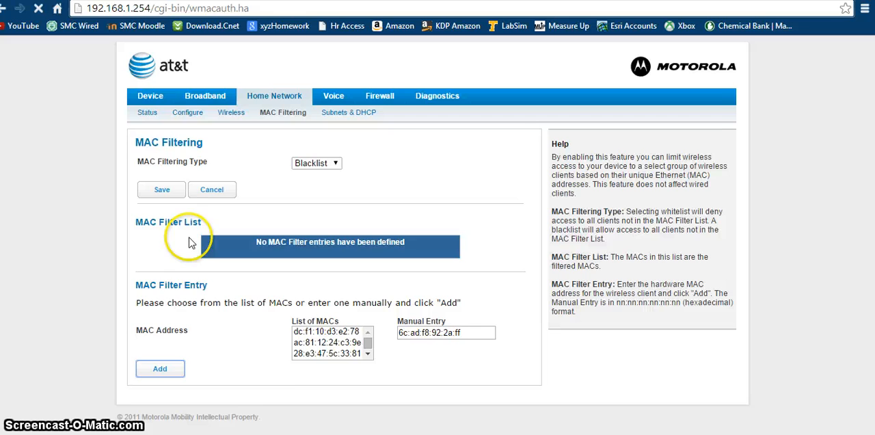
# - Save 6c:ad:f8:92:2a:ff into the MAC Filter List and review the filtering type choices
pyautogui.click(160, 369)
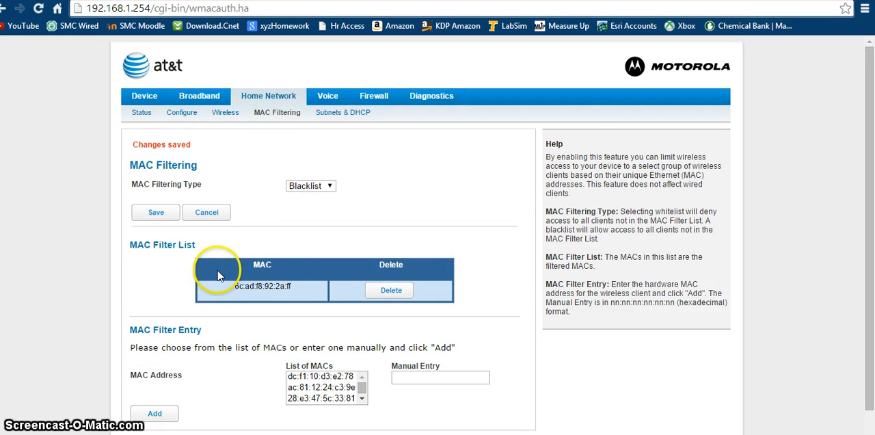
pyautogui.doubleClick(263, 287)
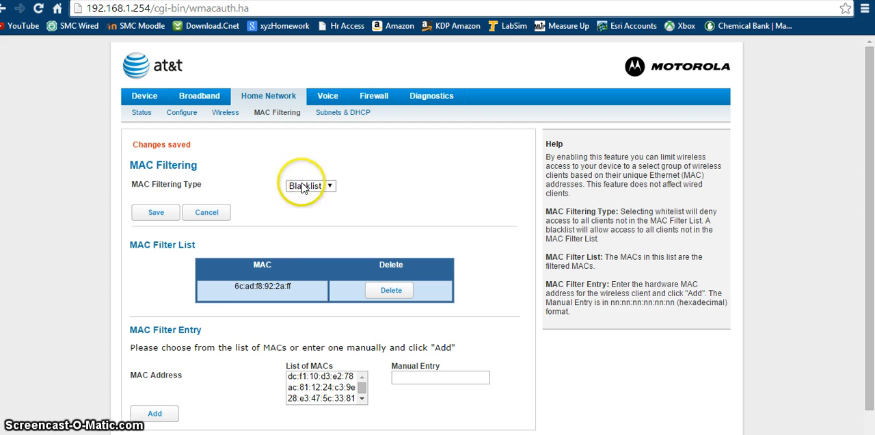
pyautogui.moveTo(325, 197)
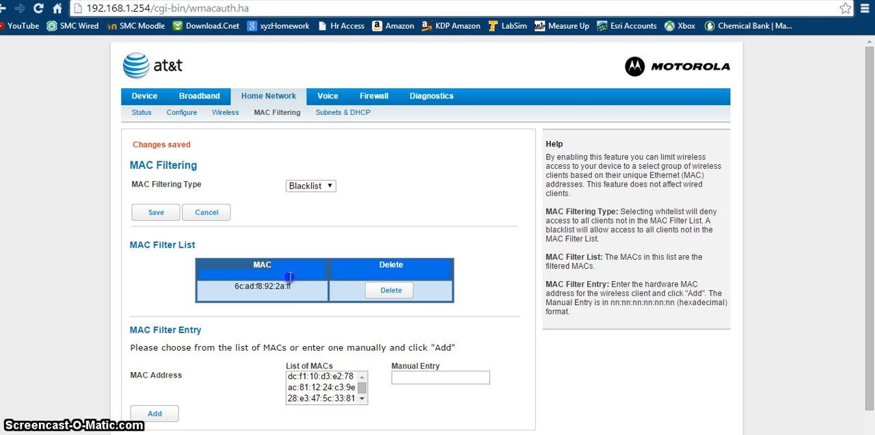
pyautogui.click(310, 186)
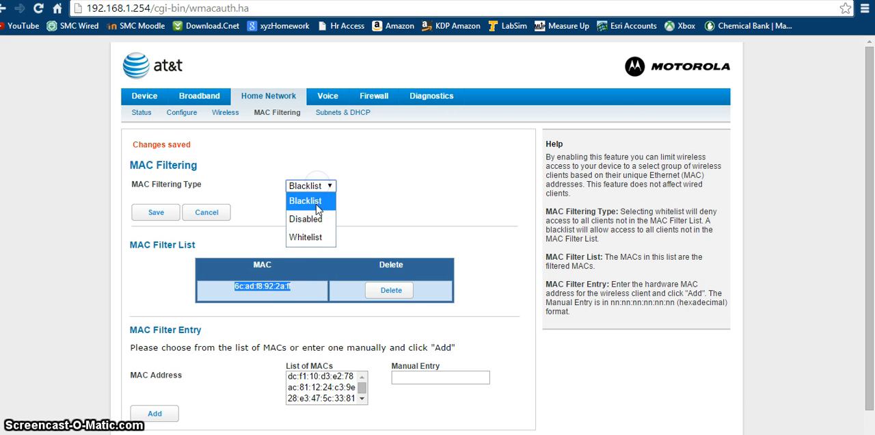
pyautogui.moveTo(287, 211)
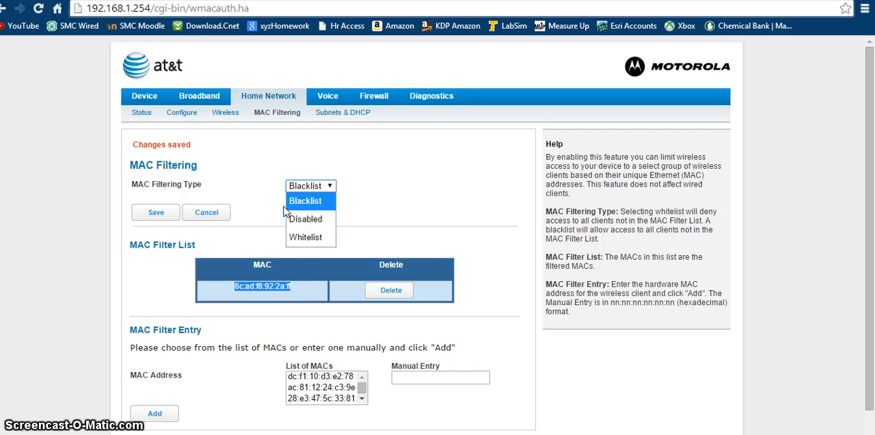
pyautogui.moveTo(305, 237)
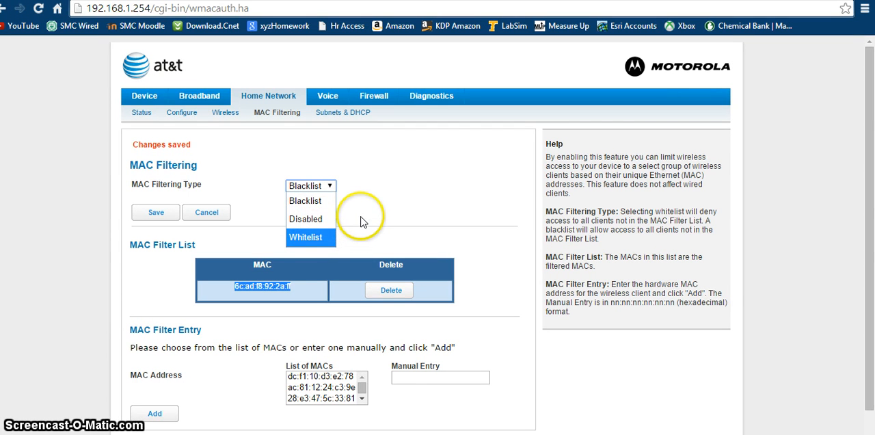
pyautogui.moveTo(374, 208)
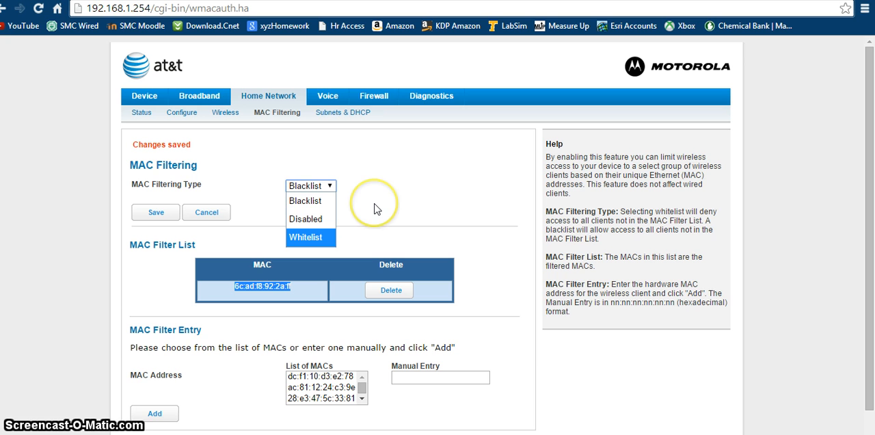
pyautogui.moveTo(374, 210)
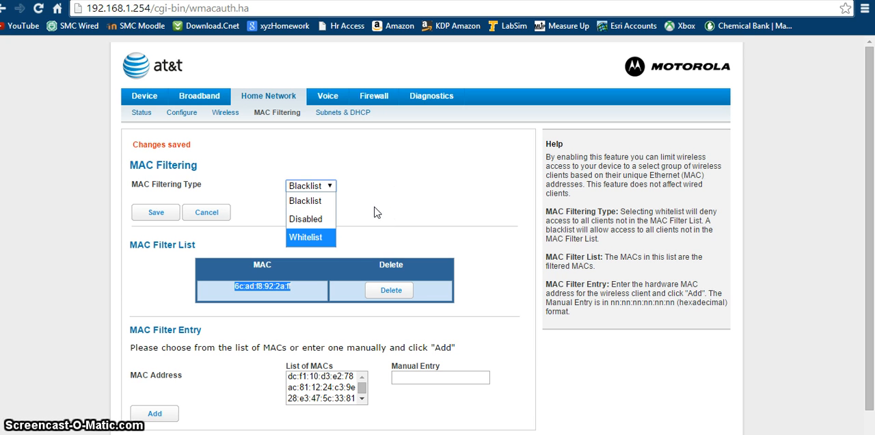
# - Switch MAC Filtering Type to Whitelist, keeping 6c:ad:f8:92:2a:ff in the list
pyautogui.click(306, 238)
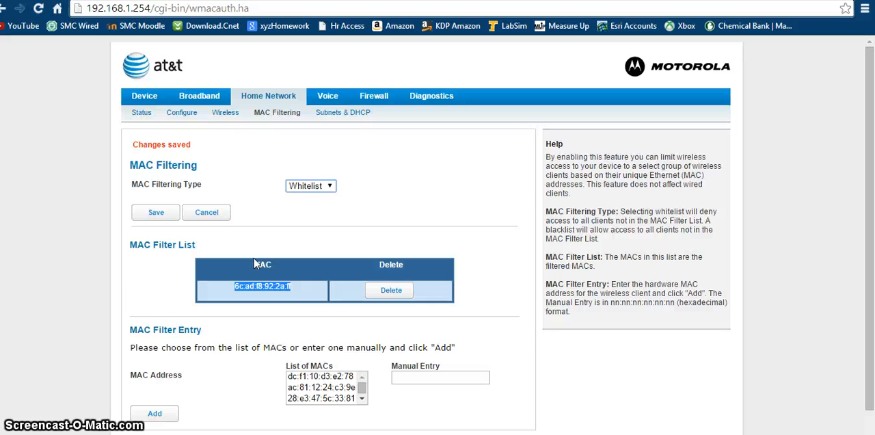
pyautogui.moveTo(331, 185)
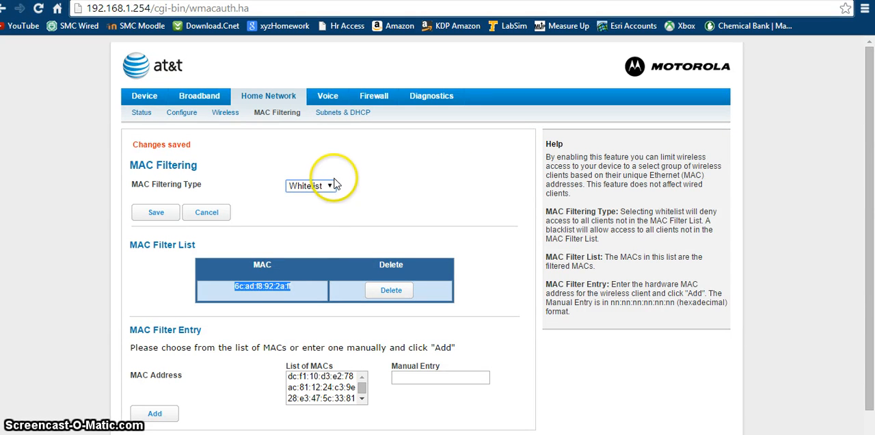
pyautogui.click(310, 186)
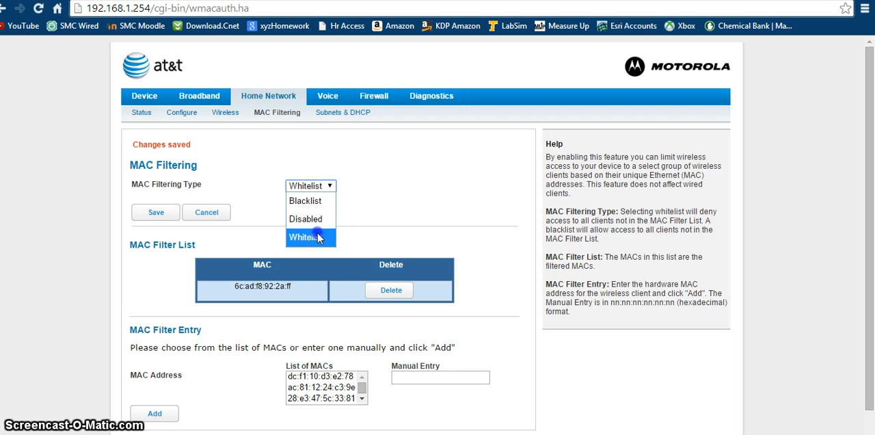
pyautogui.click(311, 237)
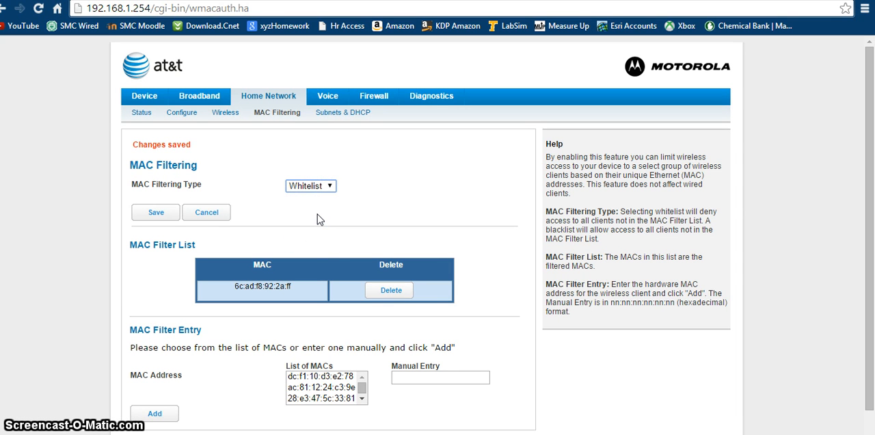
pyautogui.moveTo(216, 136)
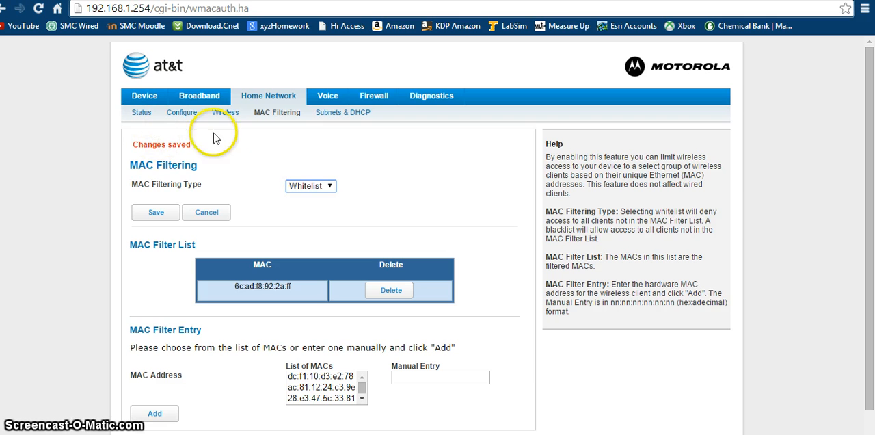
pyautogui.moveTo(279, 205)
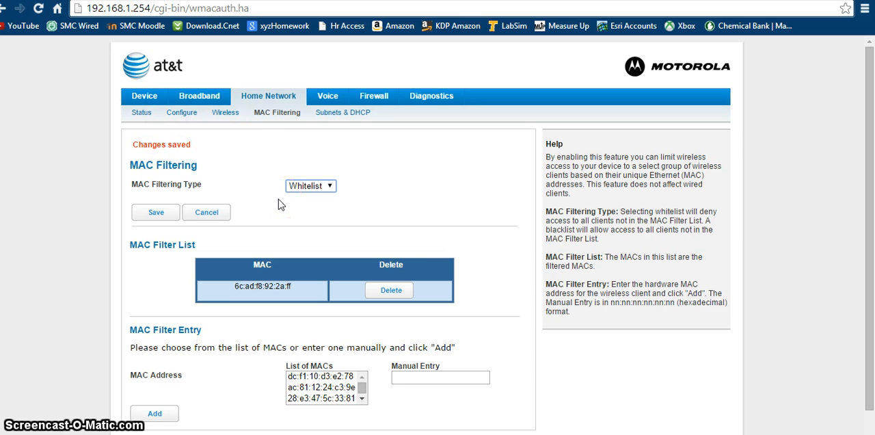
pyautogui.moveTo(294, 366)
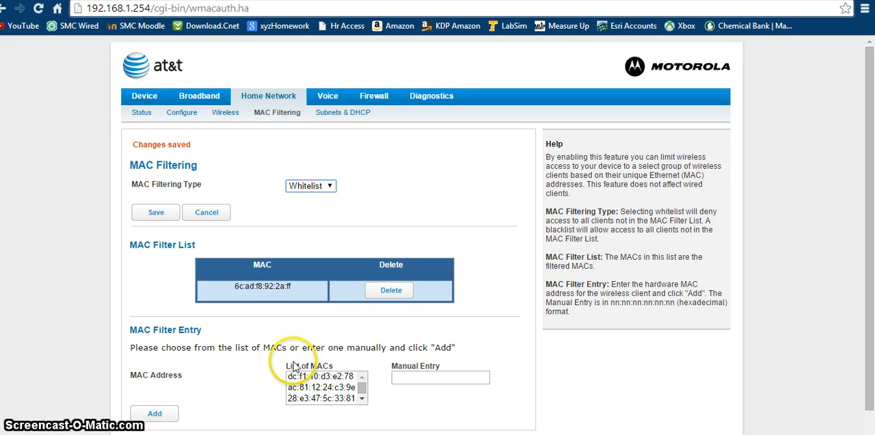
pyautogui.moveTo(375, 368)
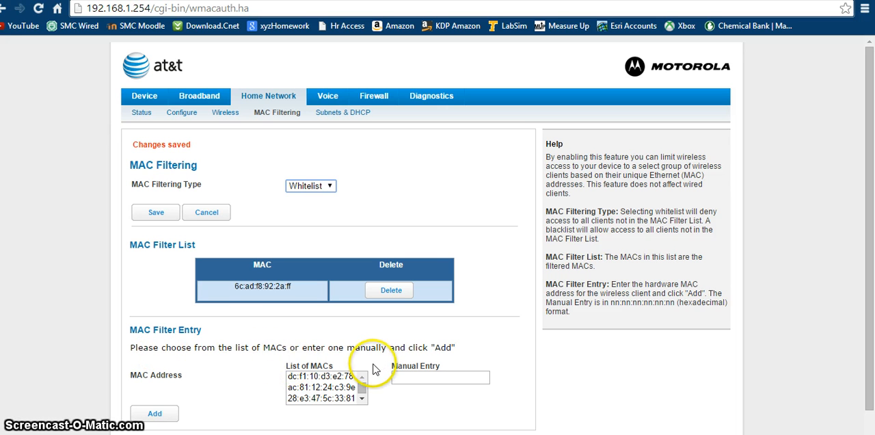
pyautogui.moveTo(213, 391)
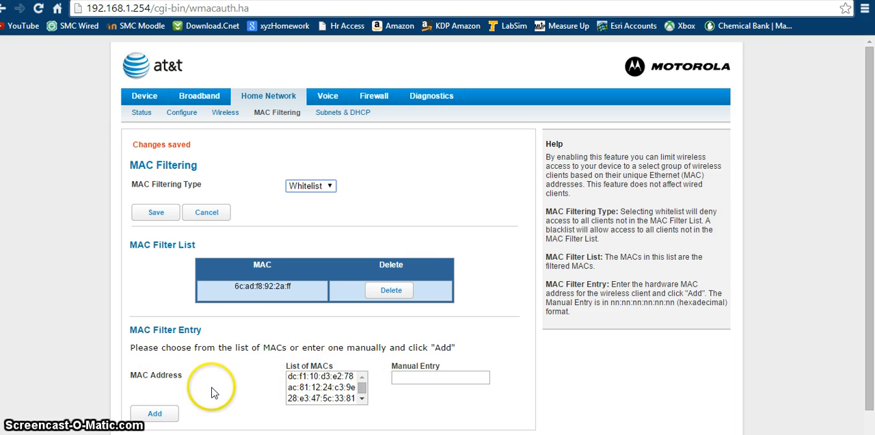
pyautogui.moveTo(235, 431)
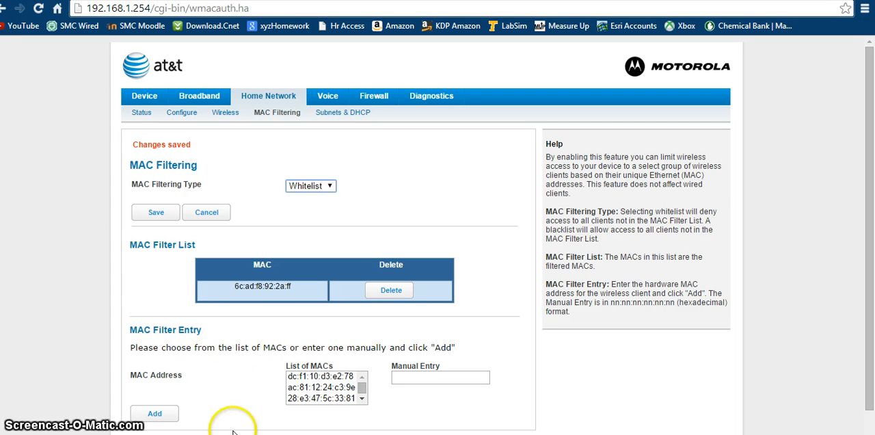